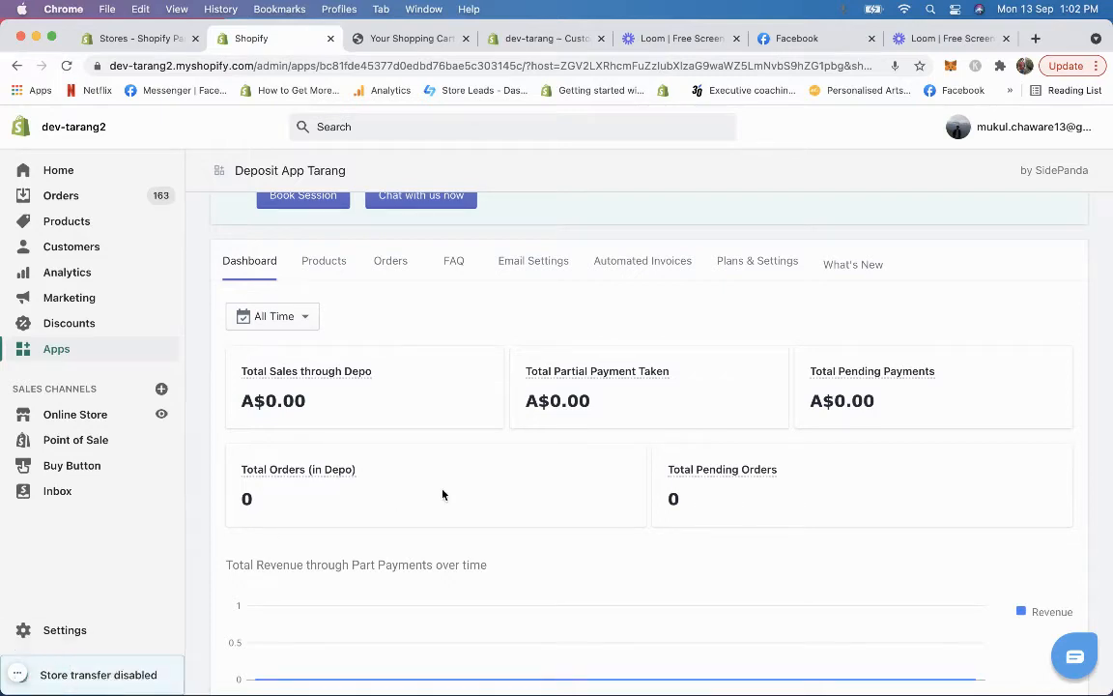
mouse_move(747, 280)
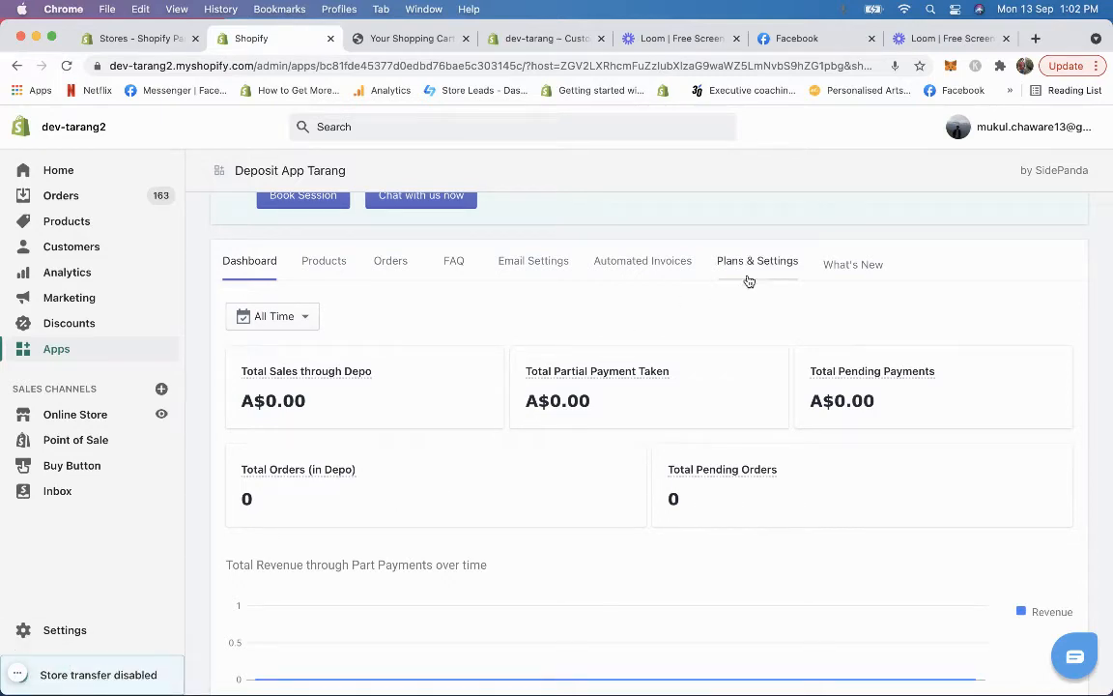
- Open the Deposit app's Plans & Settings tab
click(756, 260)
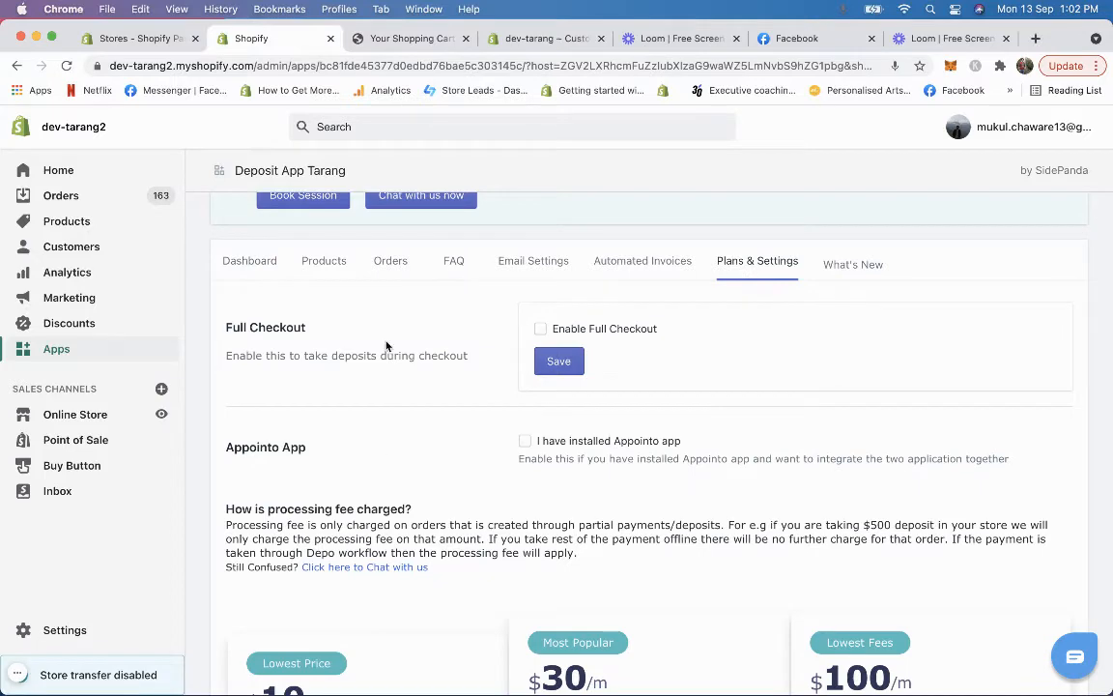
- Enable Full Checkout in the Deposit app and scroll to the payment-option settings
click(540, 328)
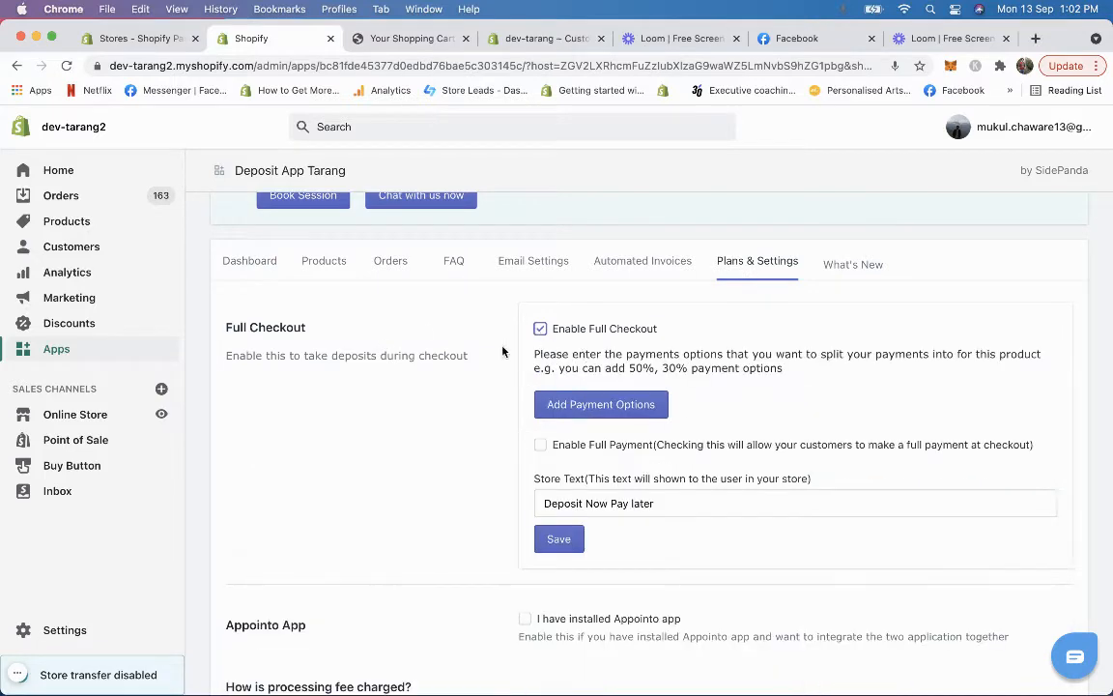
scroll(down, 3)
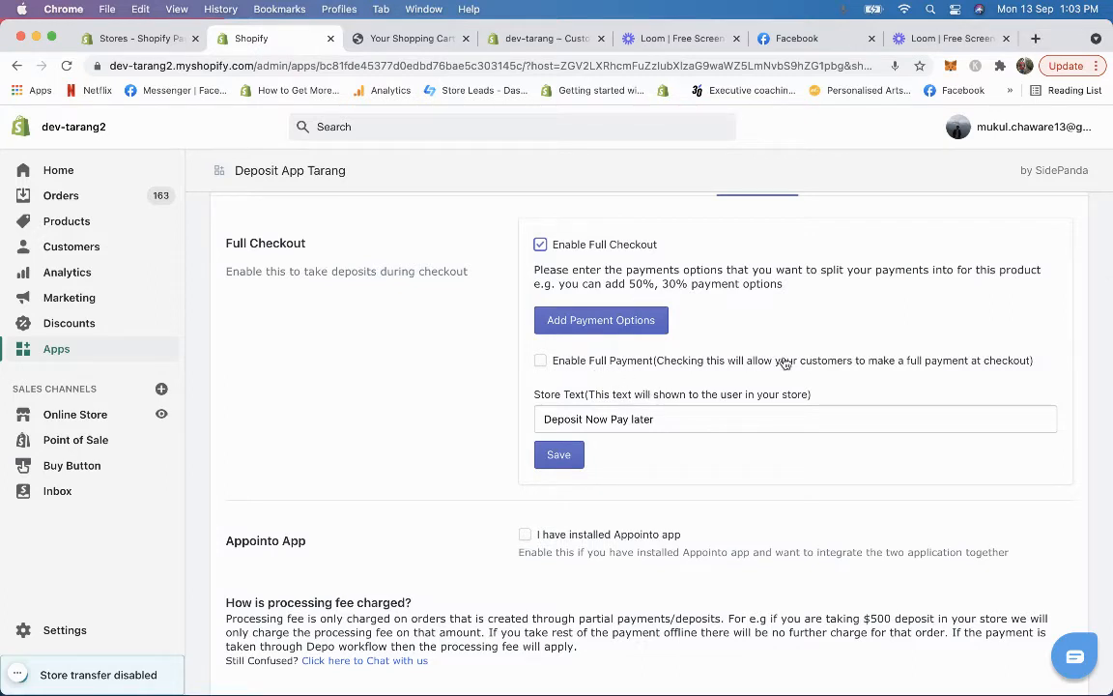
mouse_move(515, 405)
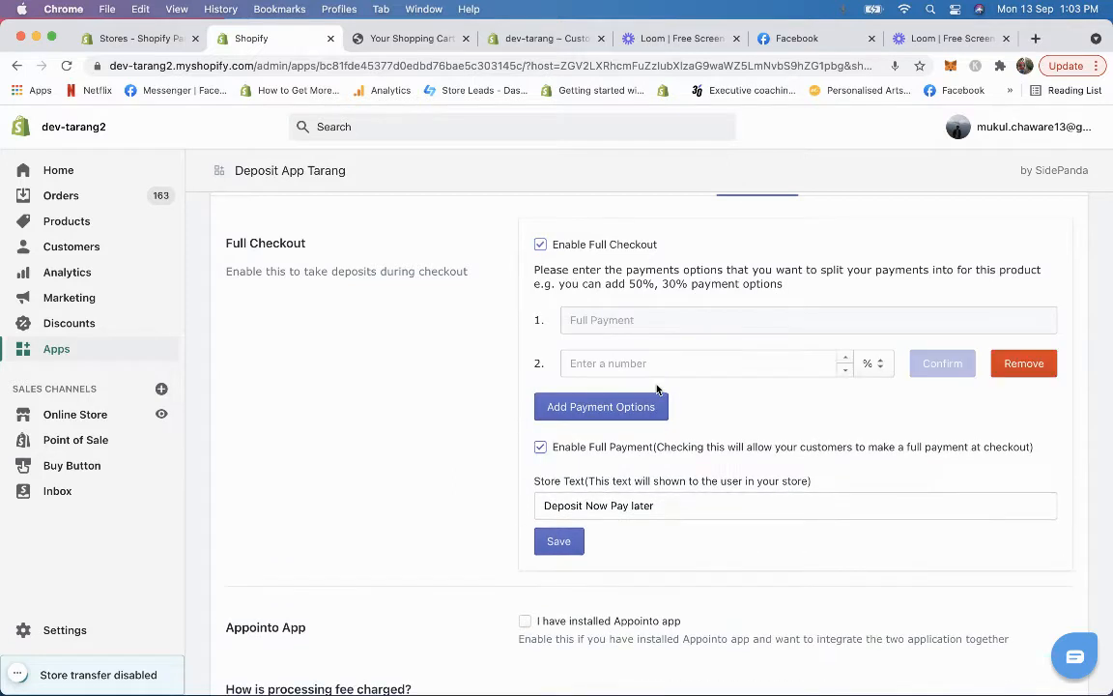
- Add a 20% deposit payment option and confirm it
text(20)
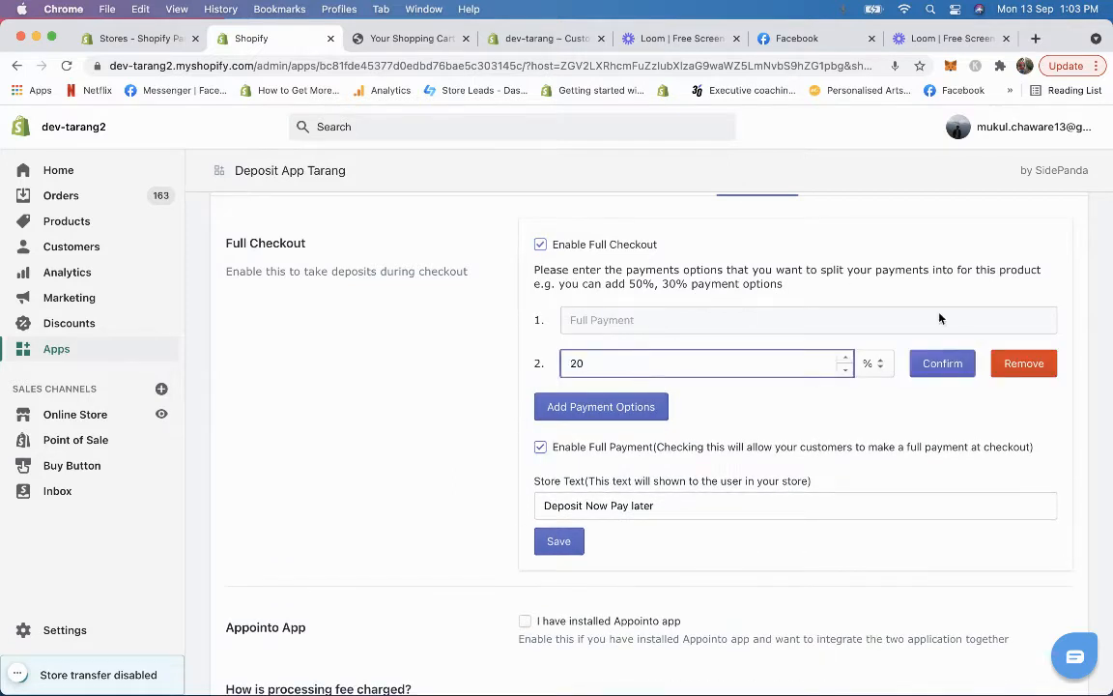
click(875, 363)
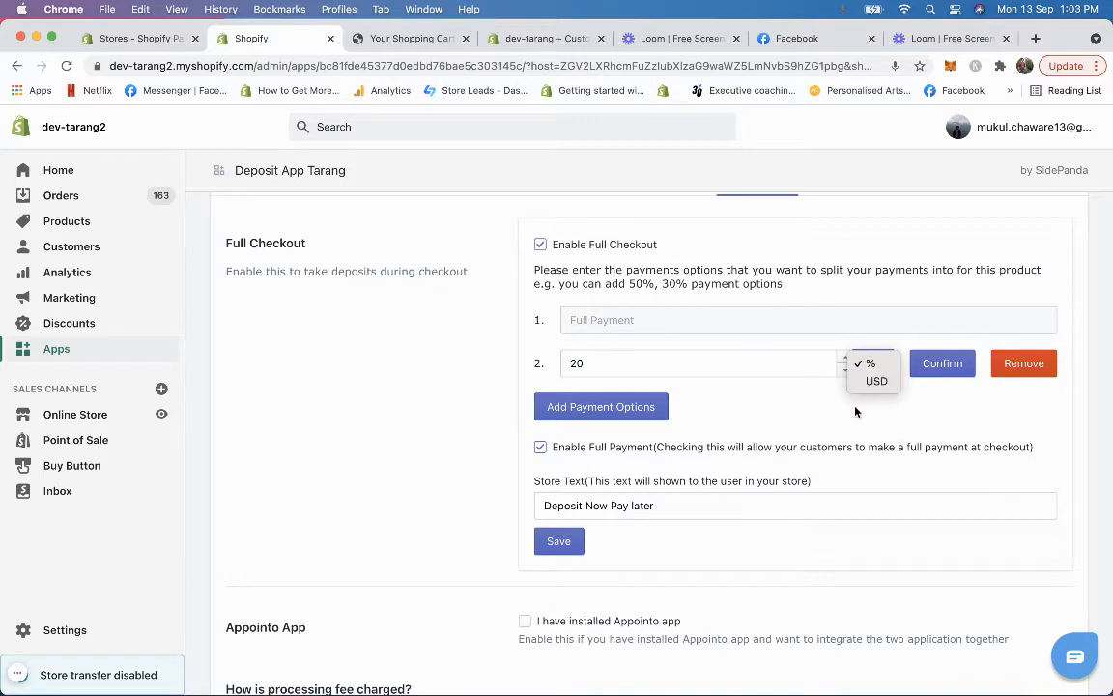
click(942, 363)
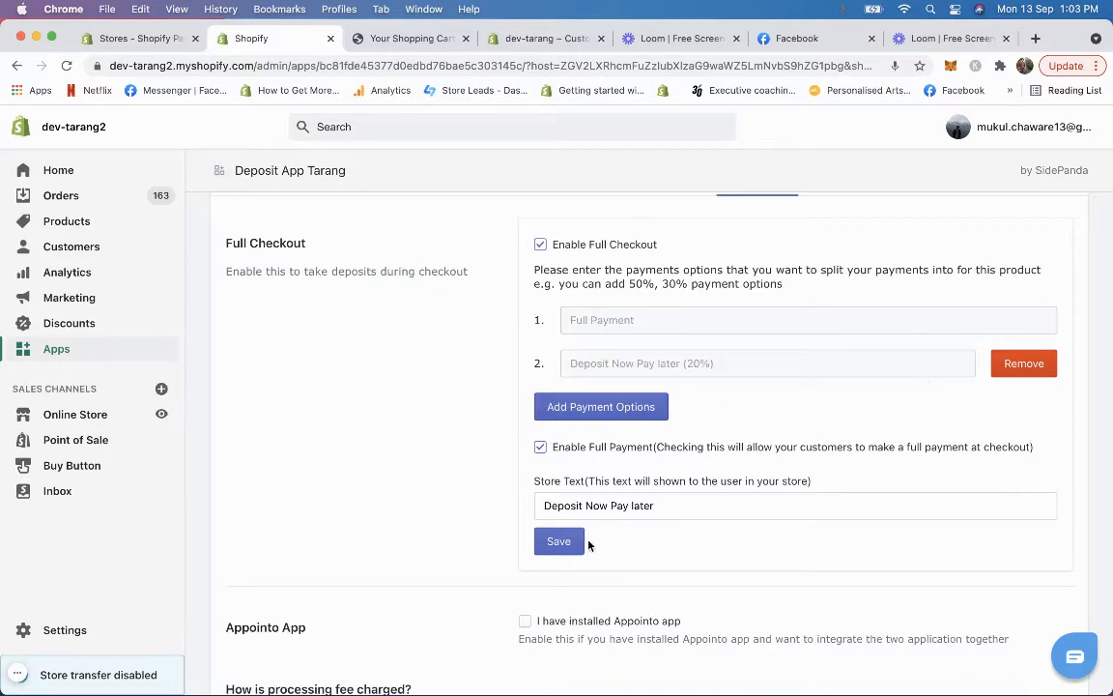
- Change the store text to 'Deposit' and save the Full Checkout settings
double_click(631, 505)
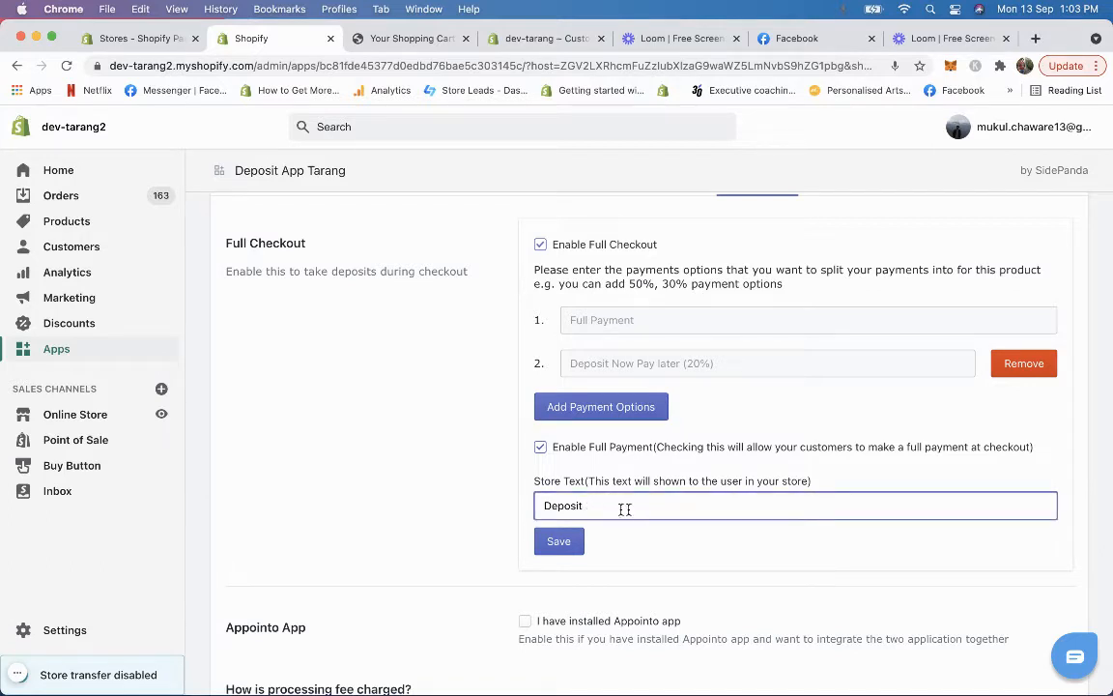
click(559, 540)
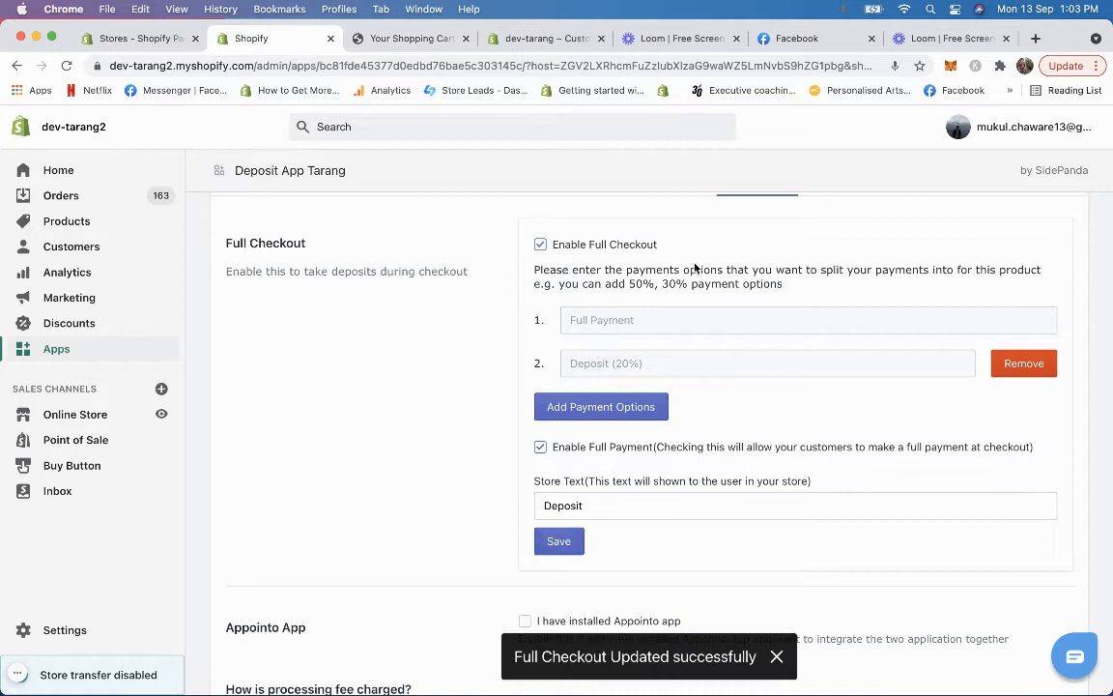
mouse_move(616, 388)
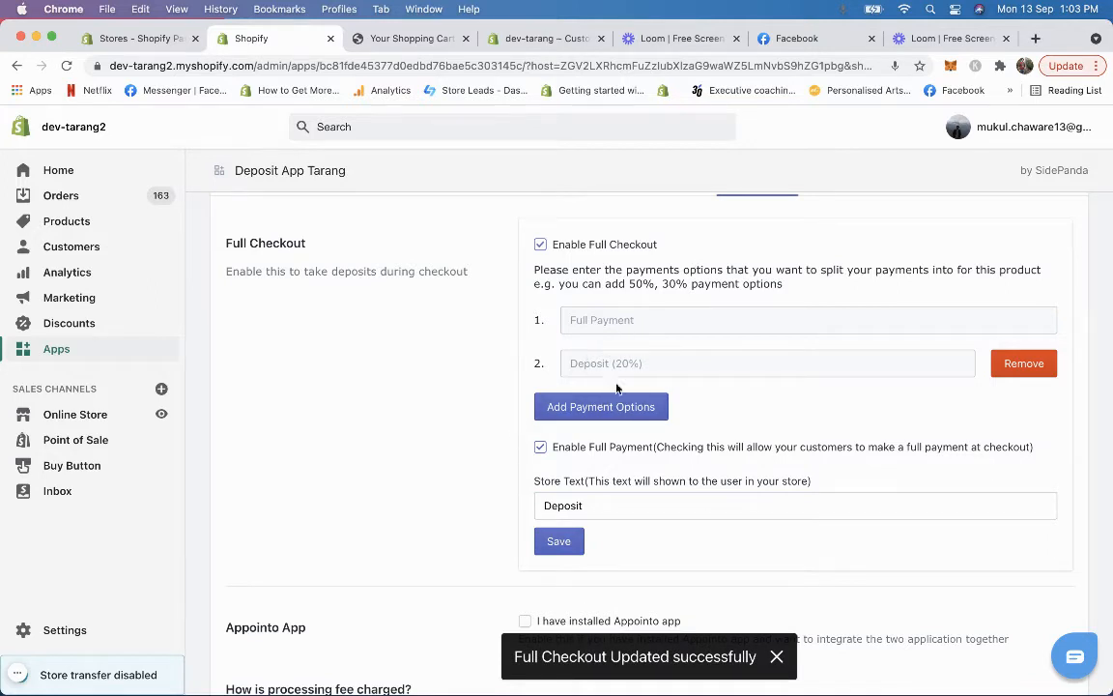
mouse_move(560, 459)
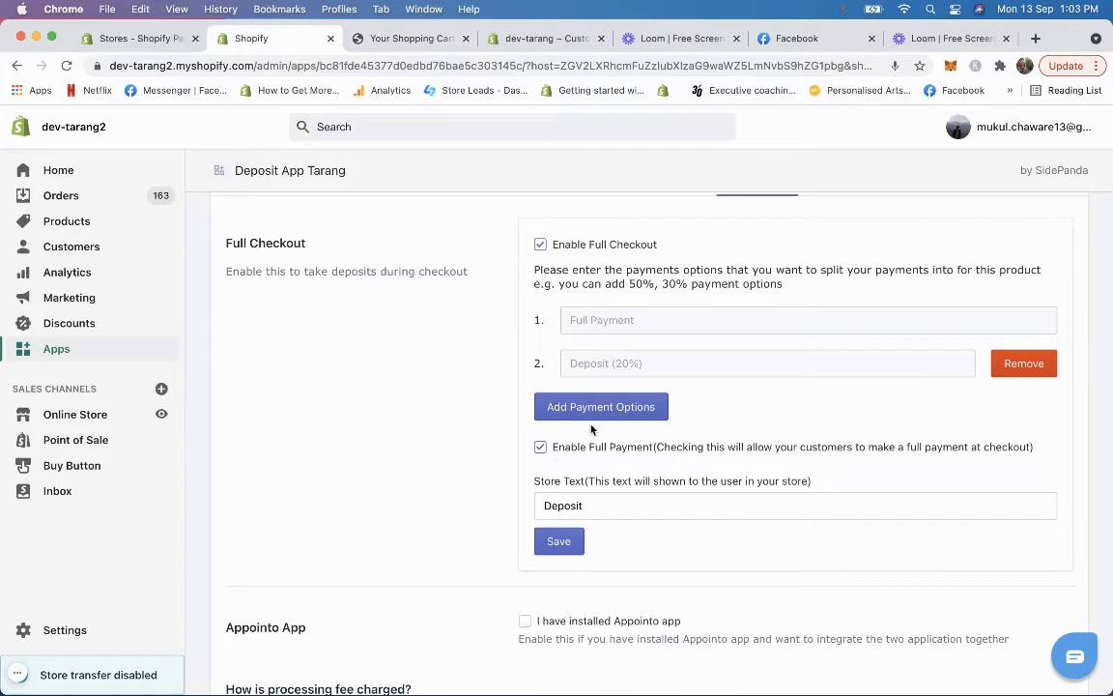
mouse_move(151, 447)
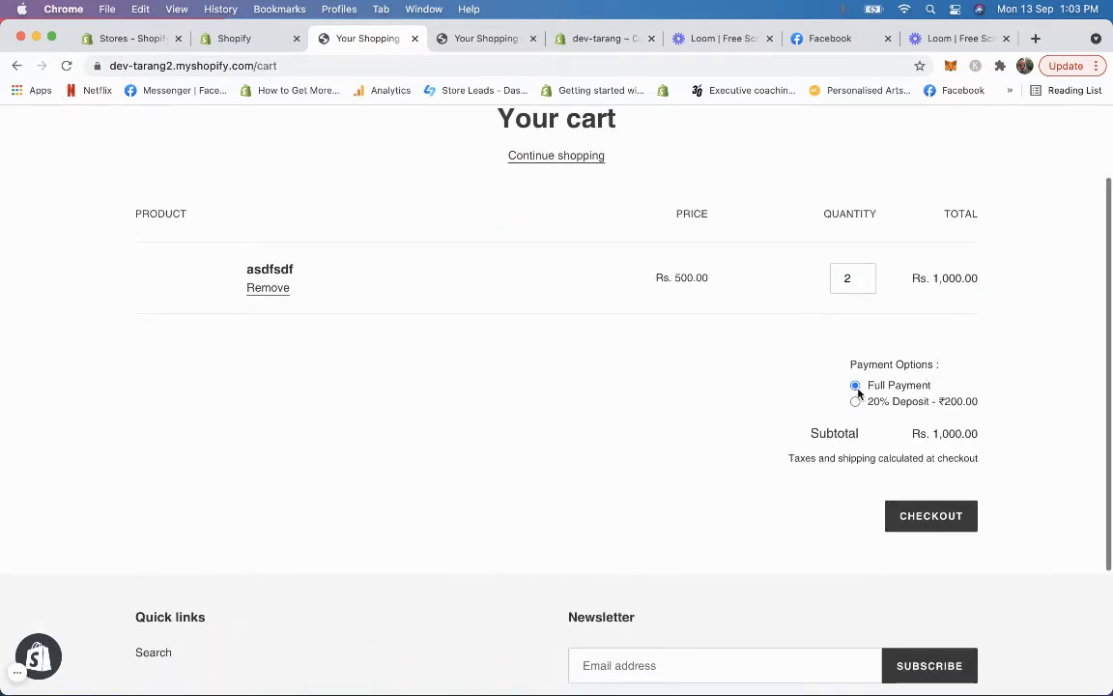
mouse_move(942, 385)
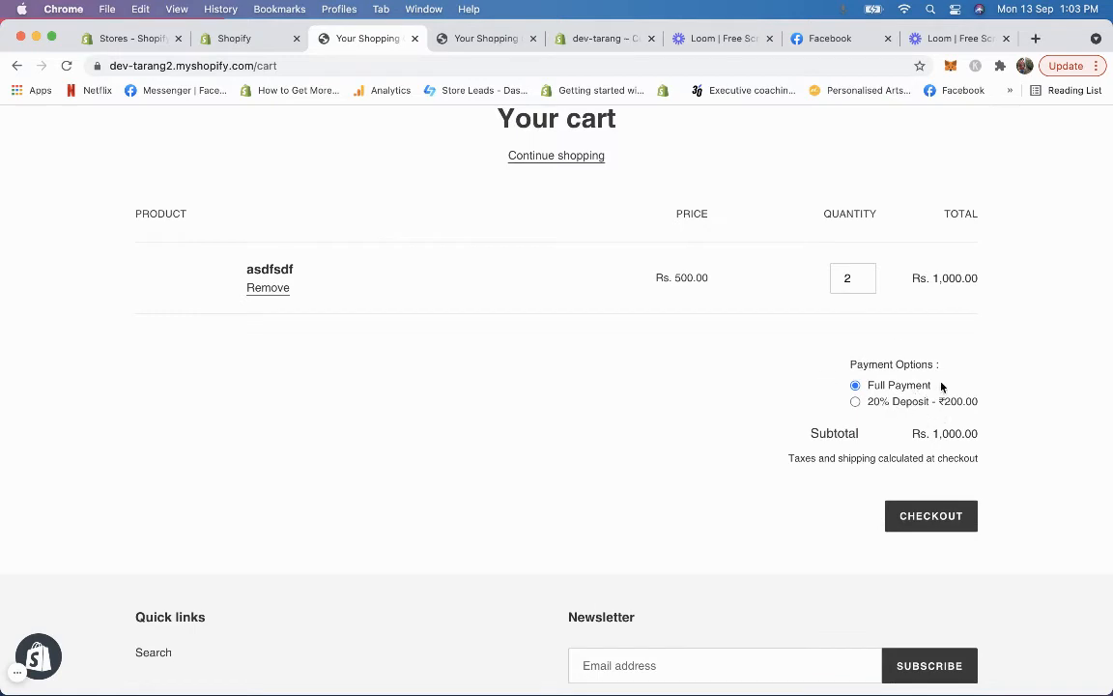
- Select the 20% Deposit option in the cart and proceed to checkout
click(854, 402)
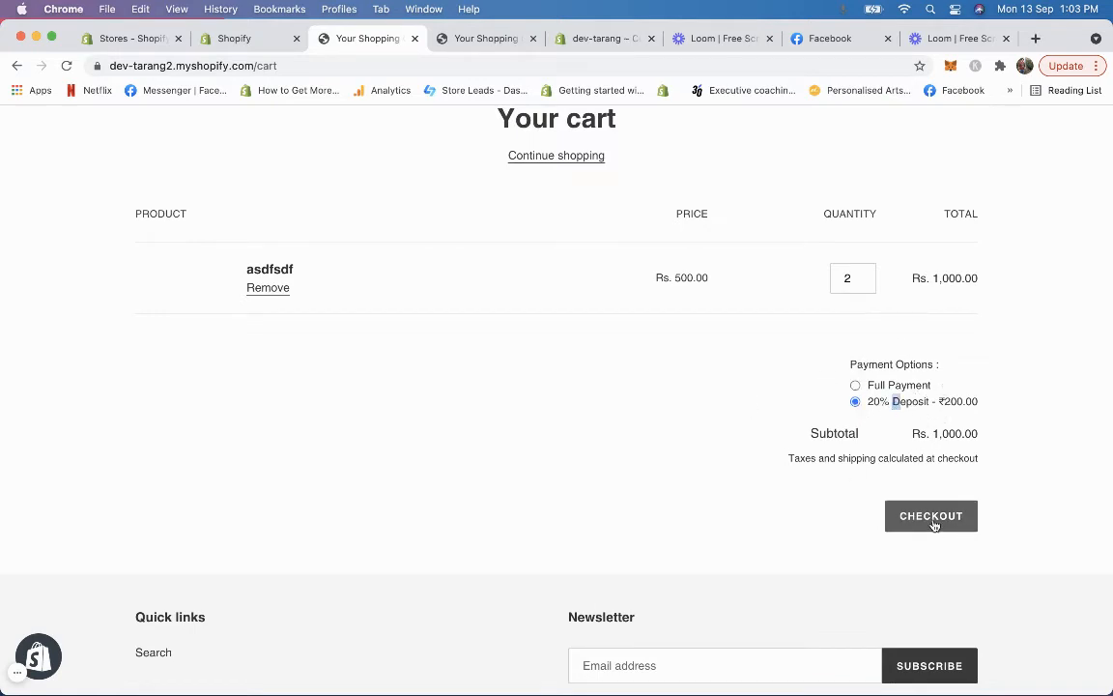
click(930, 516)
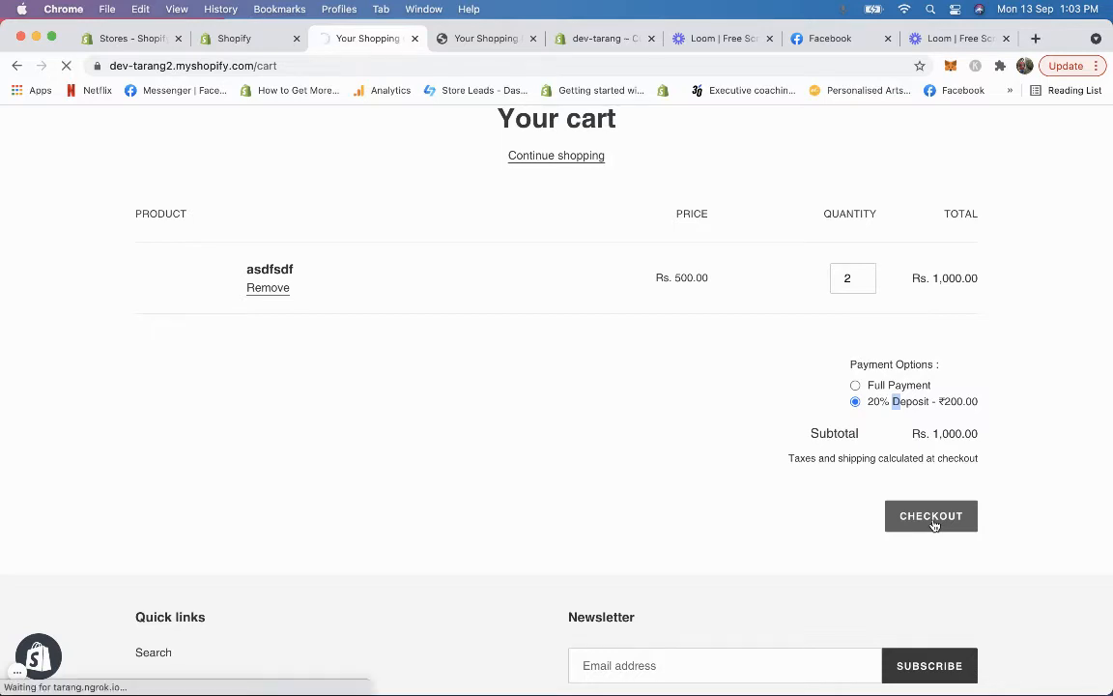
click(931, 514)
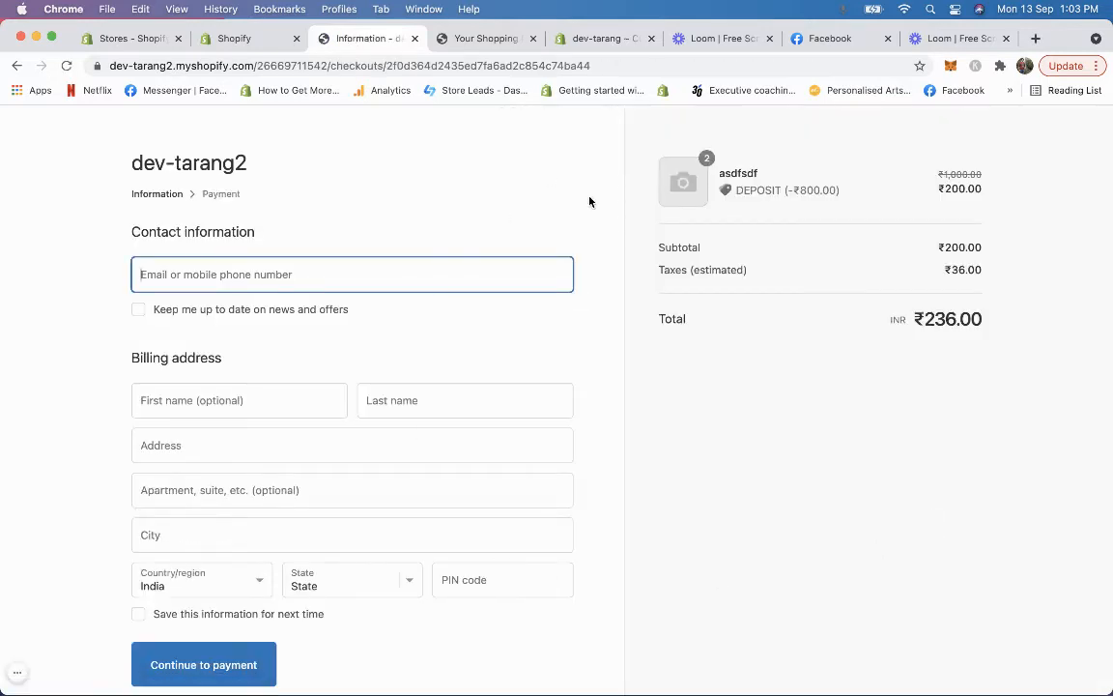